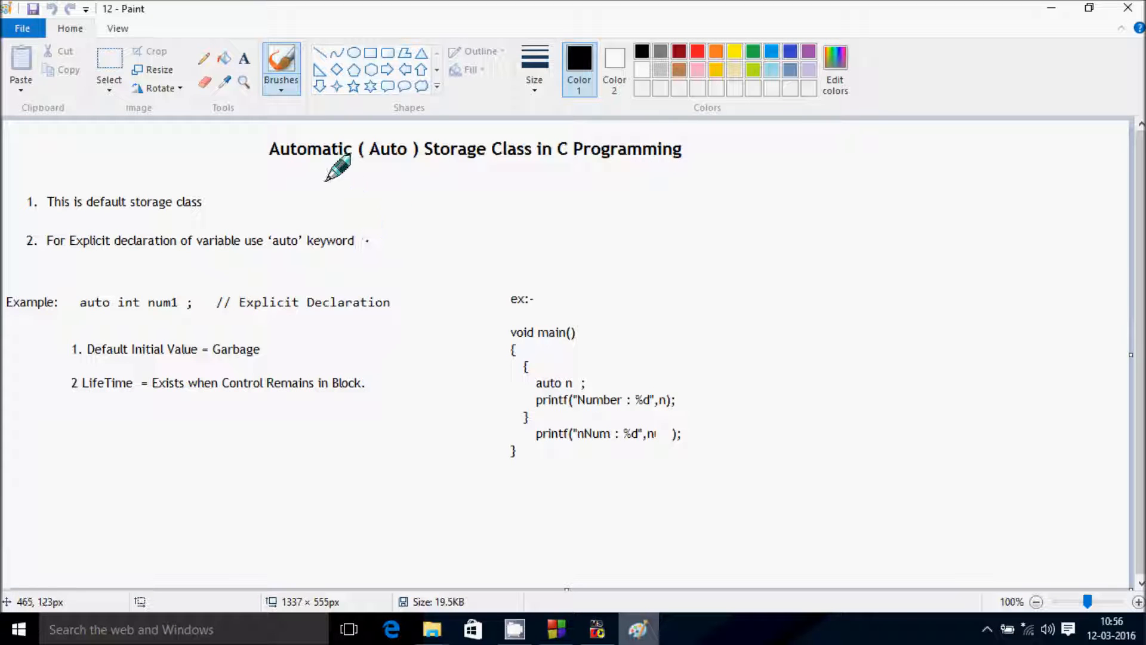
{"action": "mouse_move", "coordinate": [497, 158]}
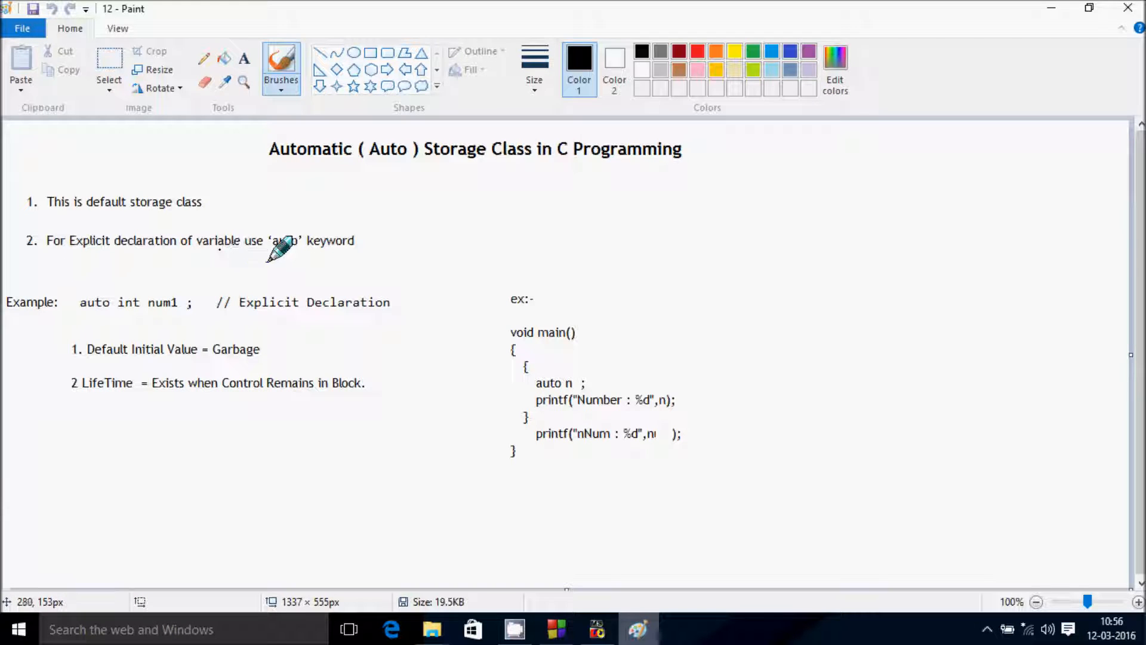
Draw brush underline strokes beneath the 'auto' keyword, Explicit Declaration, and the example lines in the notes
{"action": "left_click_drag", "start_coordinate": [272, 247], "coordinate": [329, 247]}
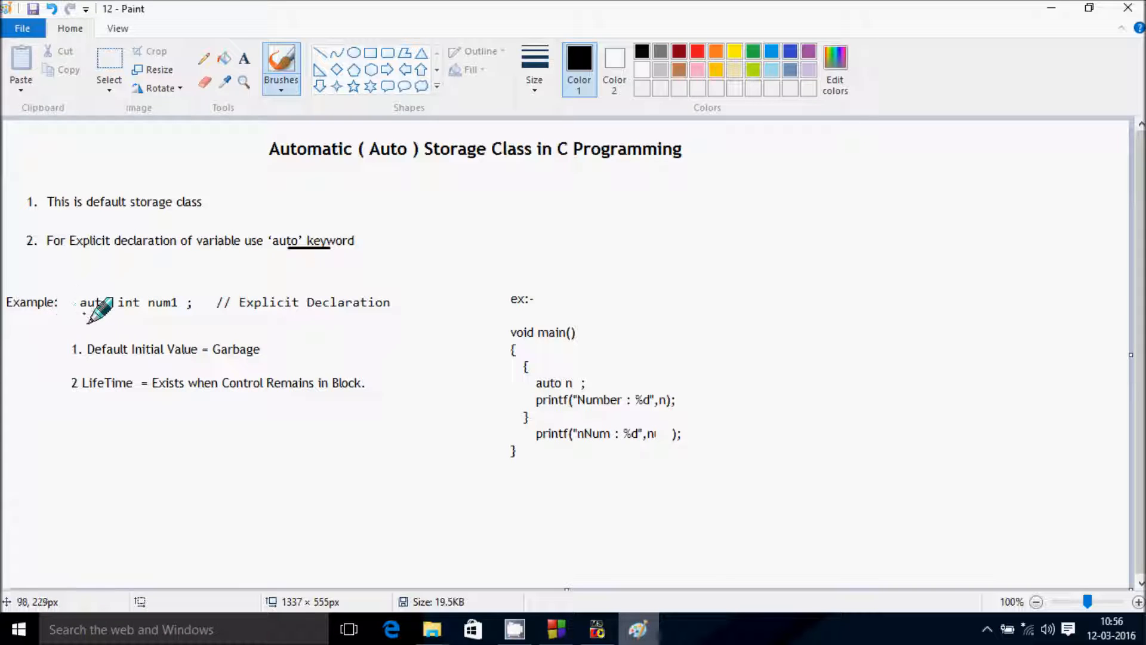
{"action": "mouse_move", "coordinate": [263, 314]}
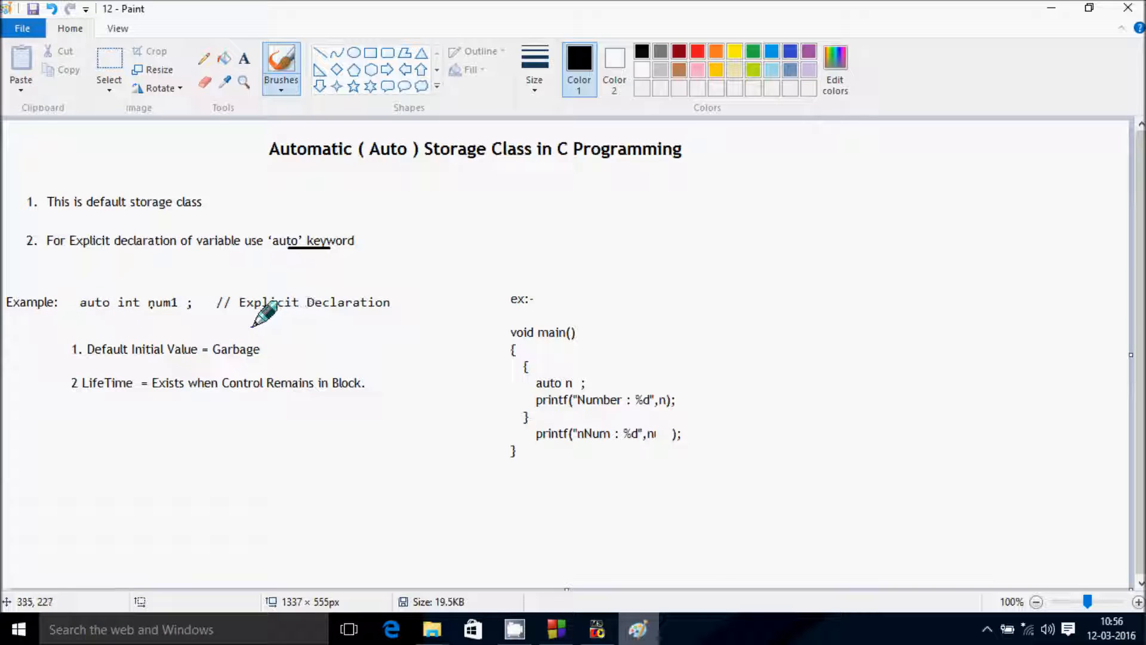
{"action": "left_click_drag", "start_coordinate": [263, 316], "coordinate": [344, 314]}
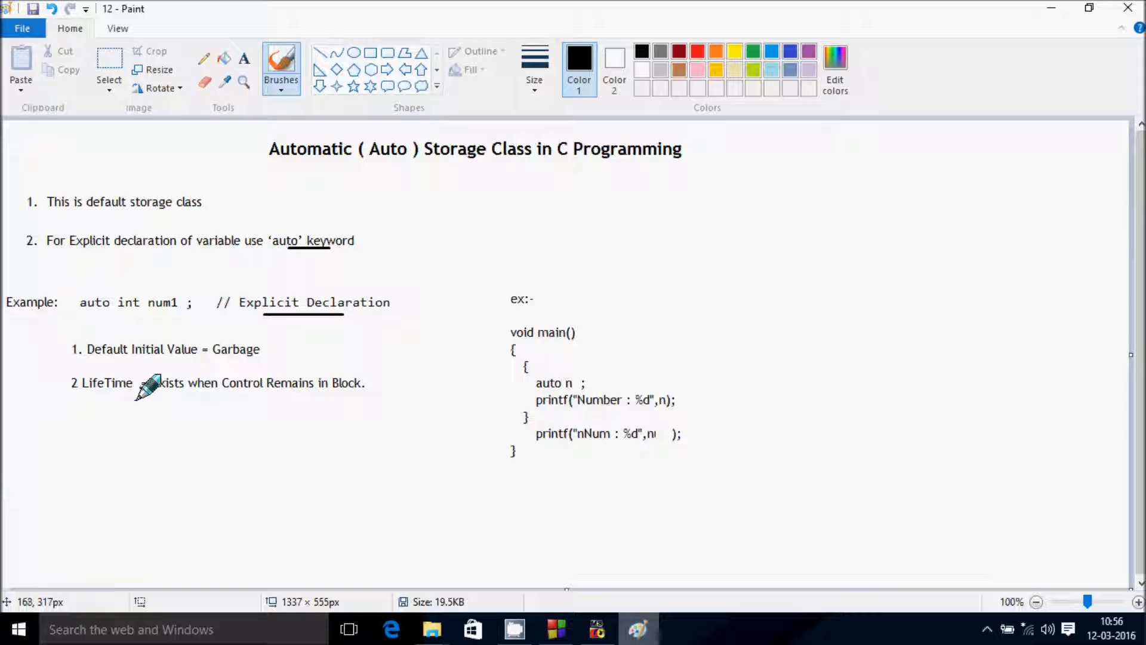
{"action": "left_click_drag", "start_coordinate": [146, 383], "coordinate": [337, 387]}
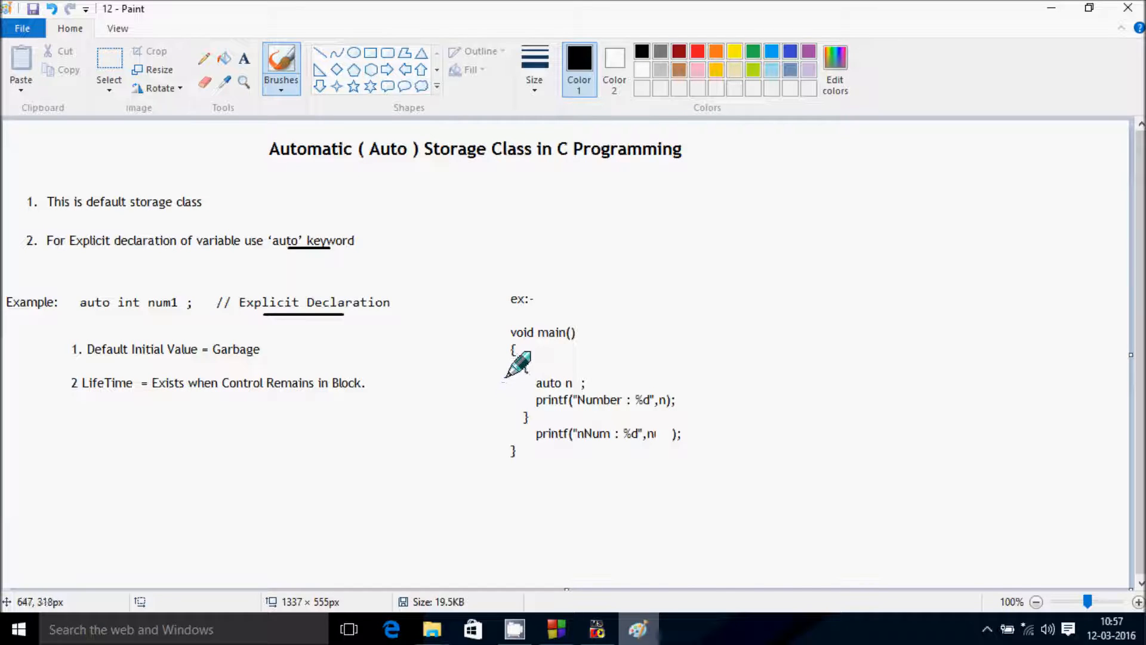
{"action": "left_click_drag", "start_coordinate": [519, 365], "coordinate": [523, 417]}
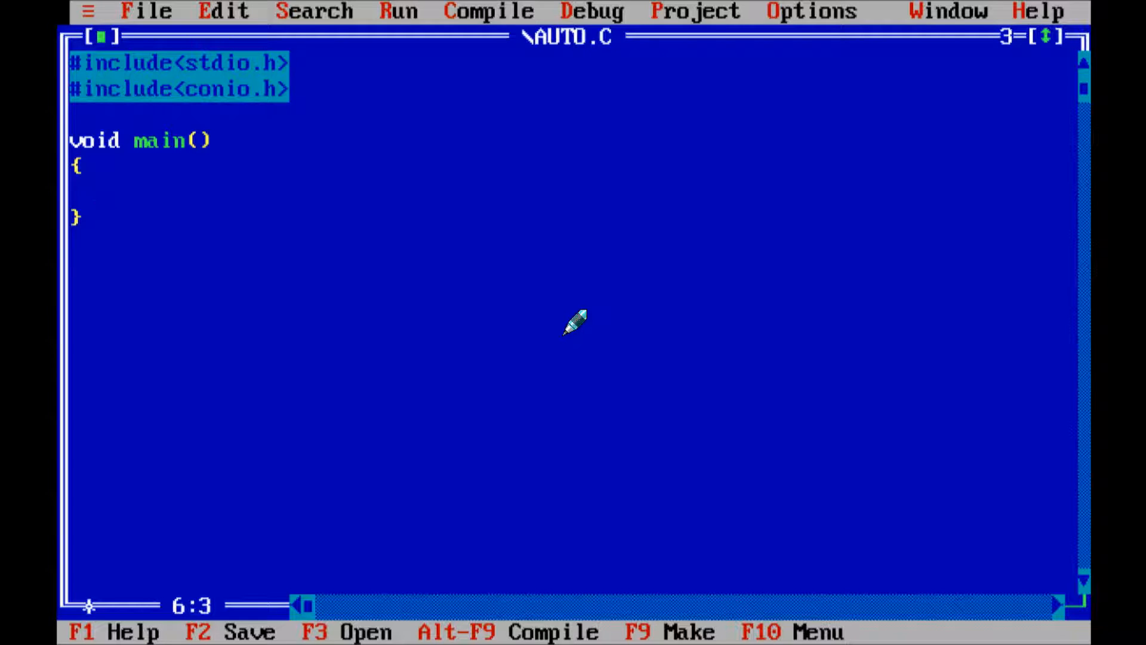
Declare auto n; as the first line inside main
{"action": "type", "text": "a"}
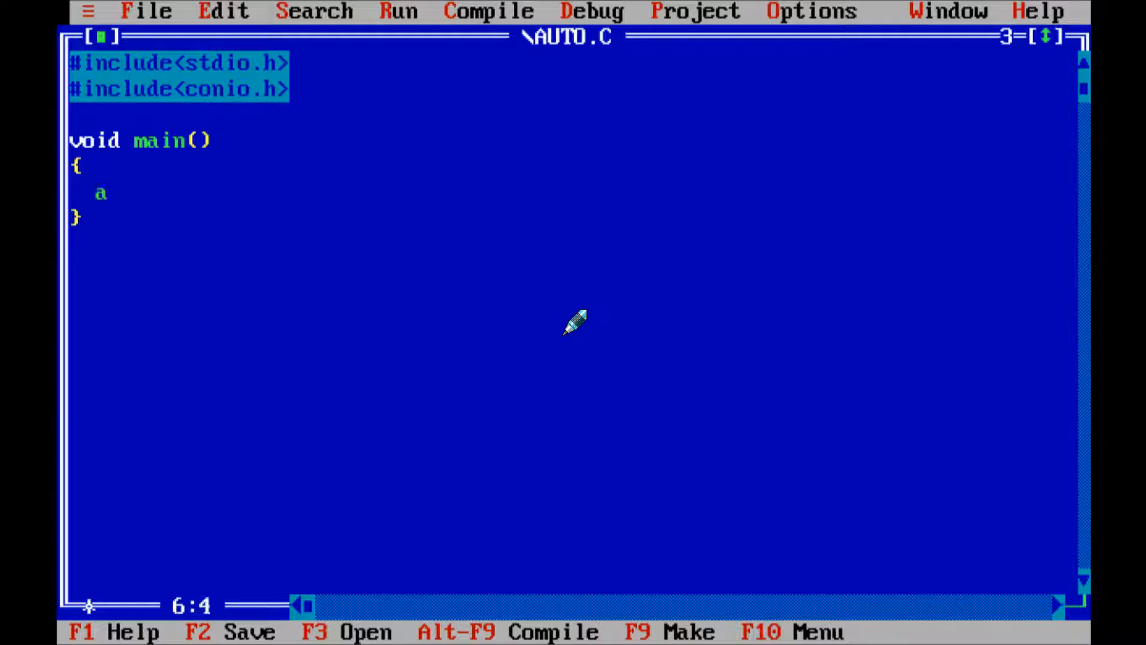
{"action": "type", "text": "uto"}
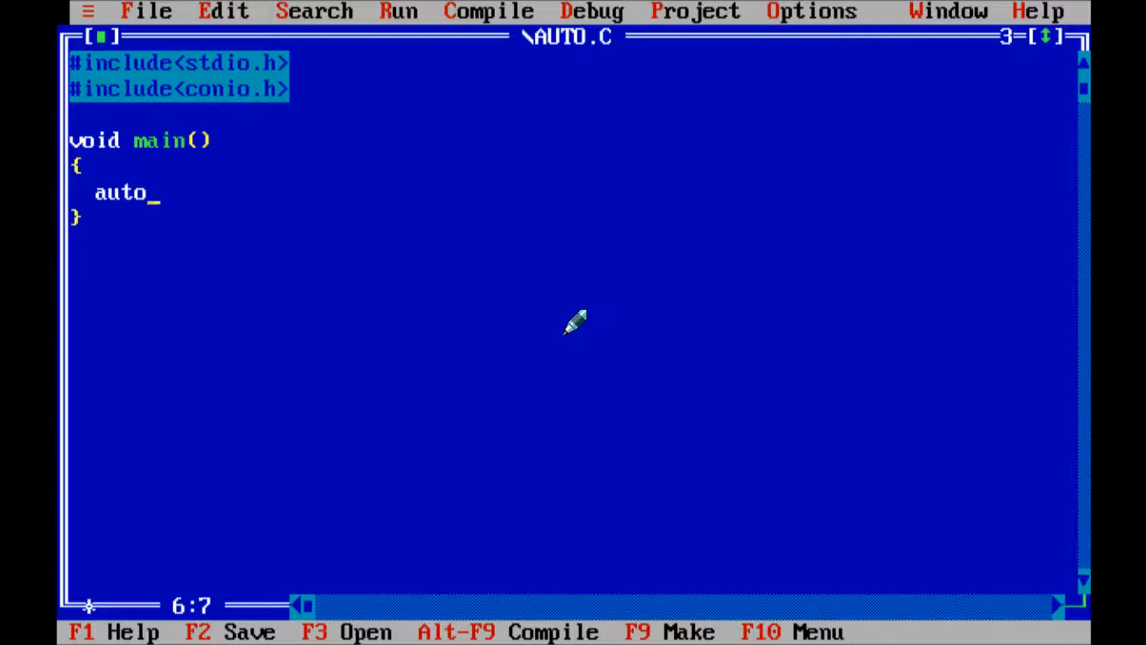
{"action": "type", "text": "n;"}
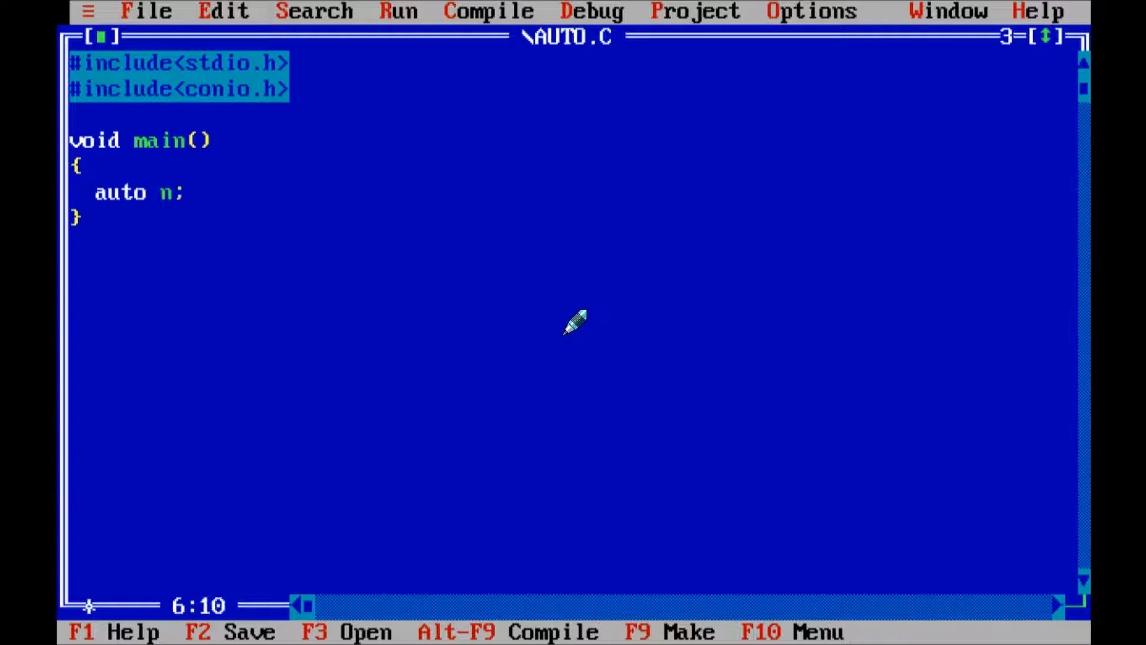
{"action": "key", "text": "Enter"}
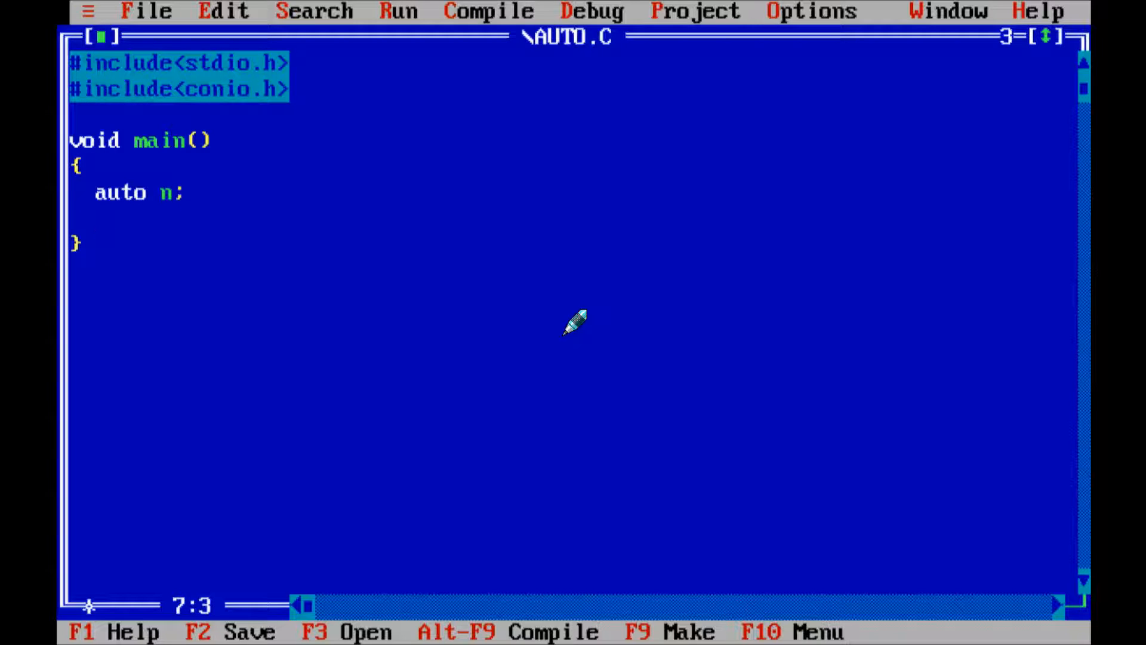
Add printf("Number : %d",n); followed by getch(); after the declaration
{"action": "type", "text": "print"}
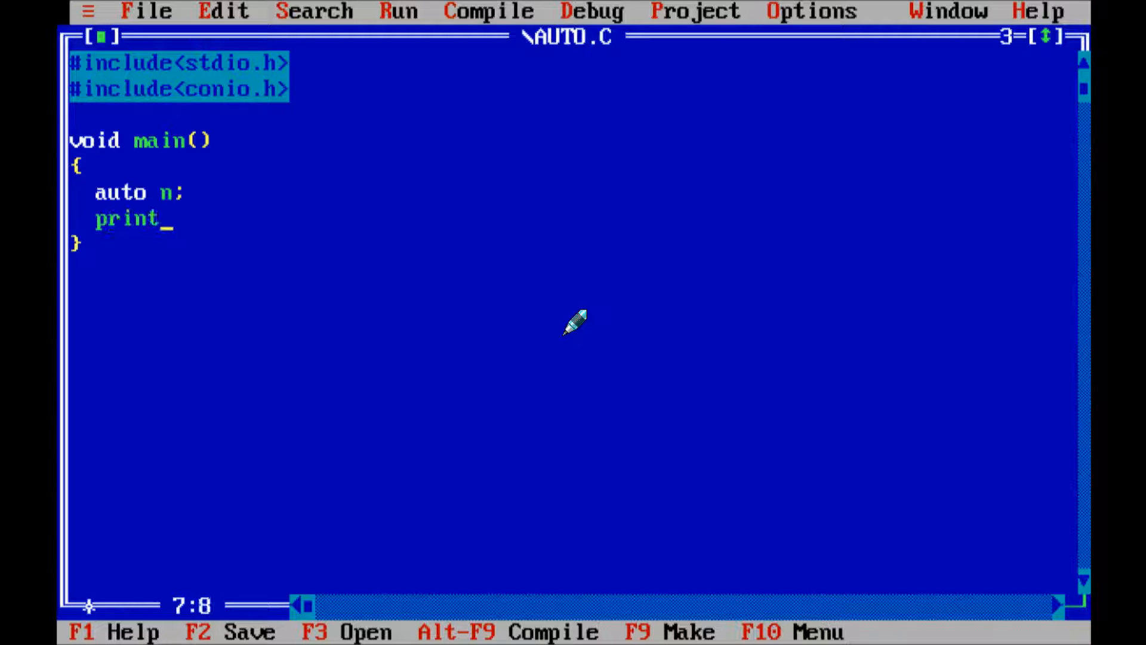
{"action": "type", "text": "f("}
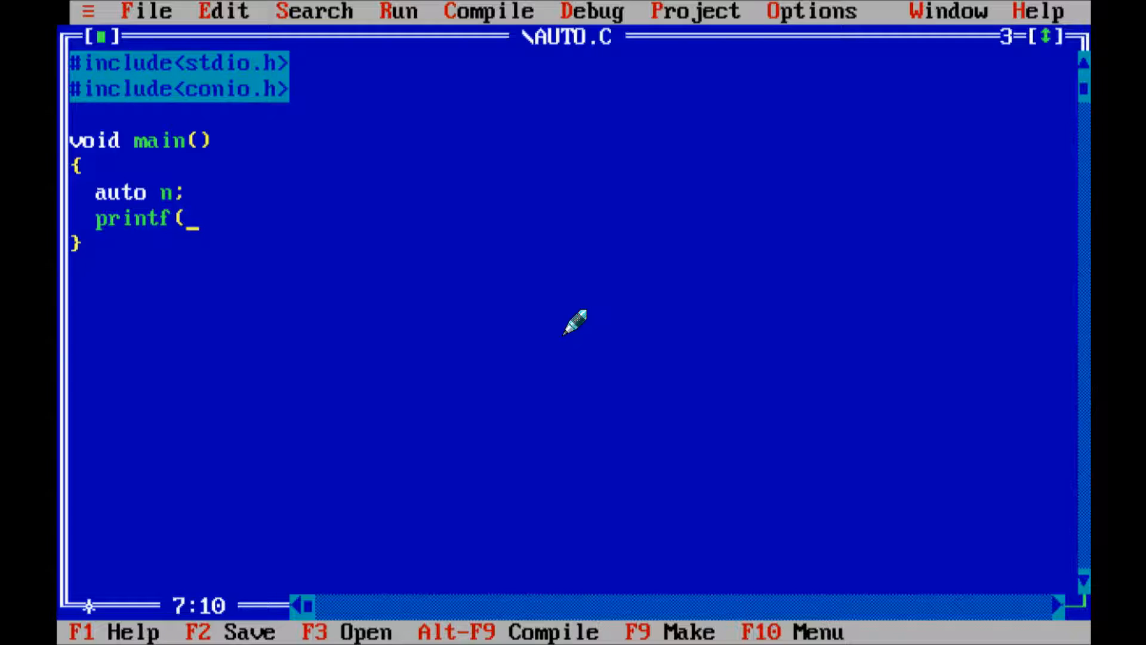
{"action": "type", "text": "\""}
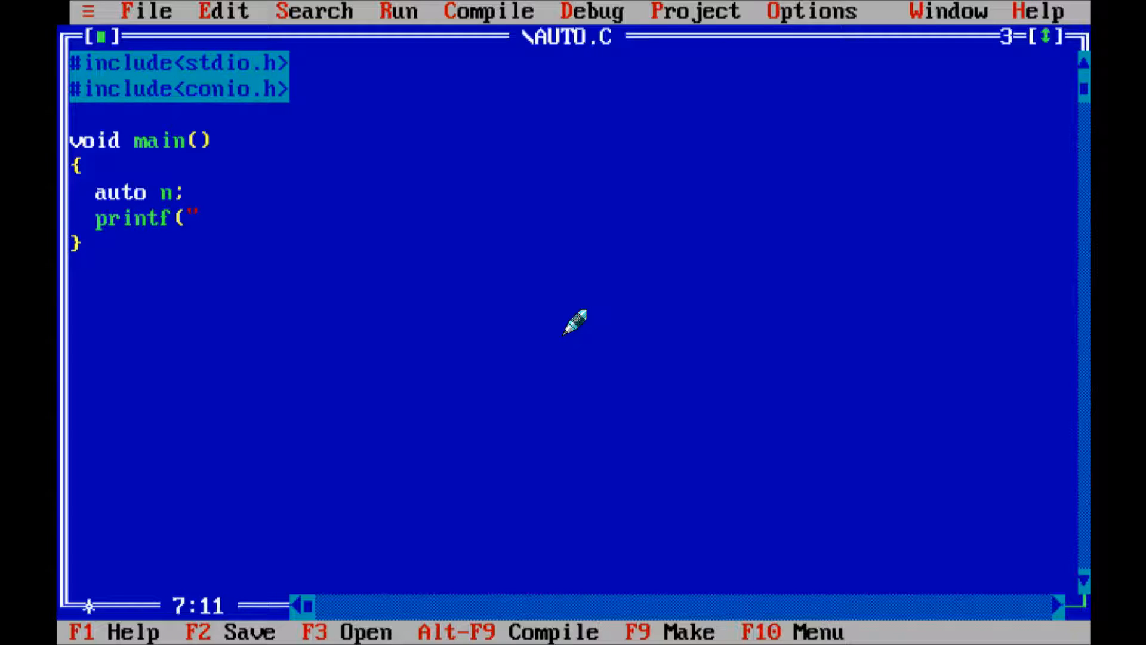
{"action": "type", "text": "Number :"}
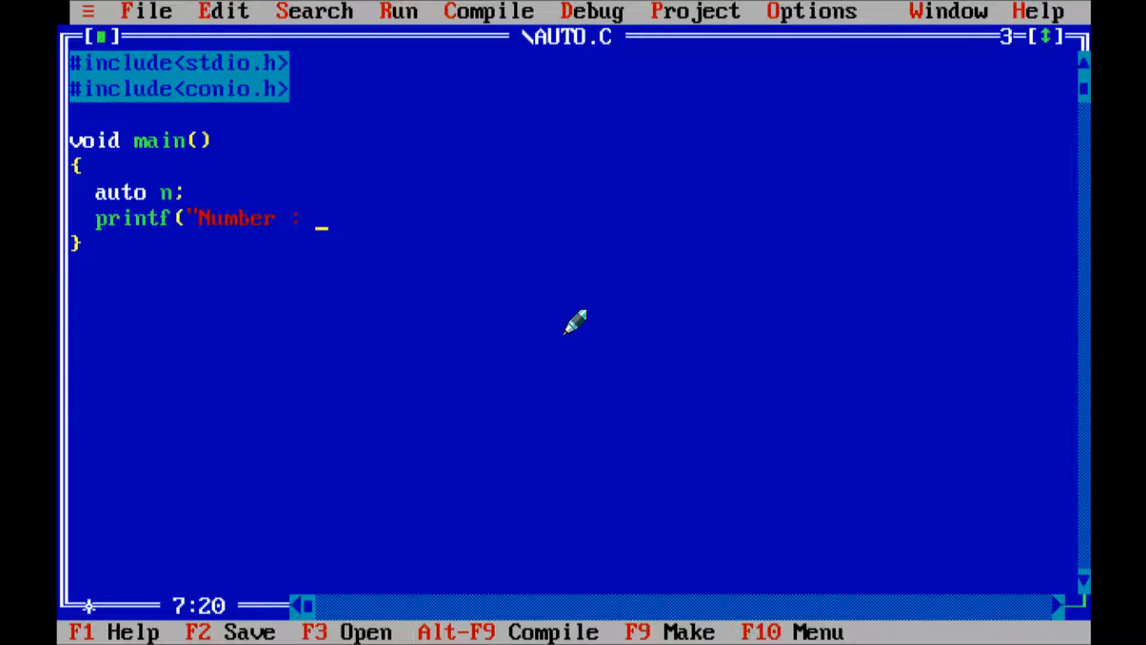
{"action": "type", "text": "%d"}
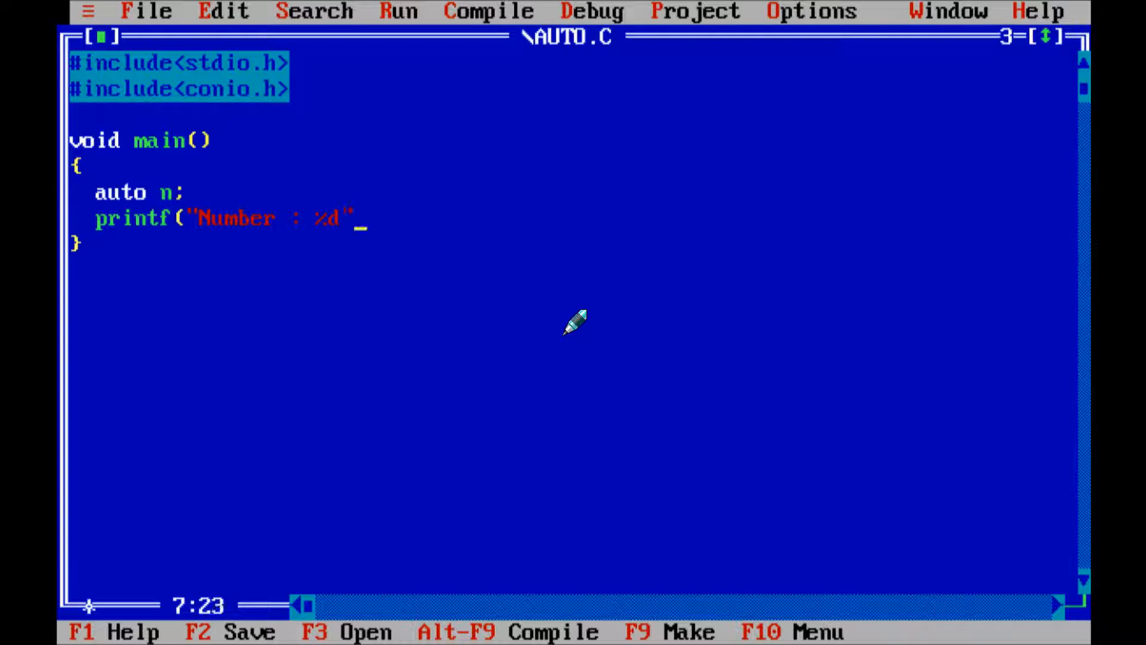
{"action": "type", "text": ",n"}
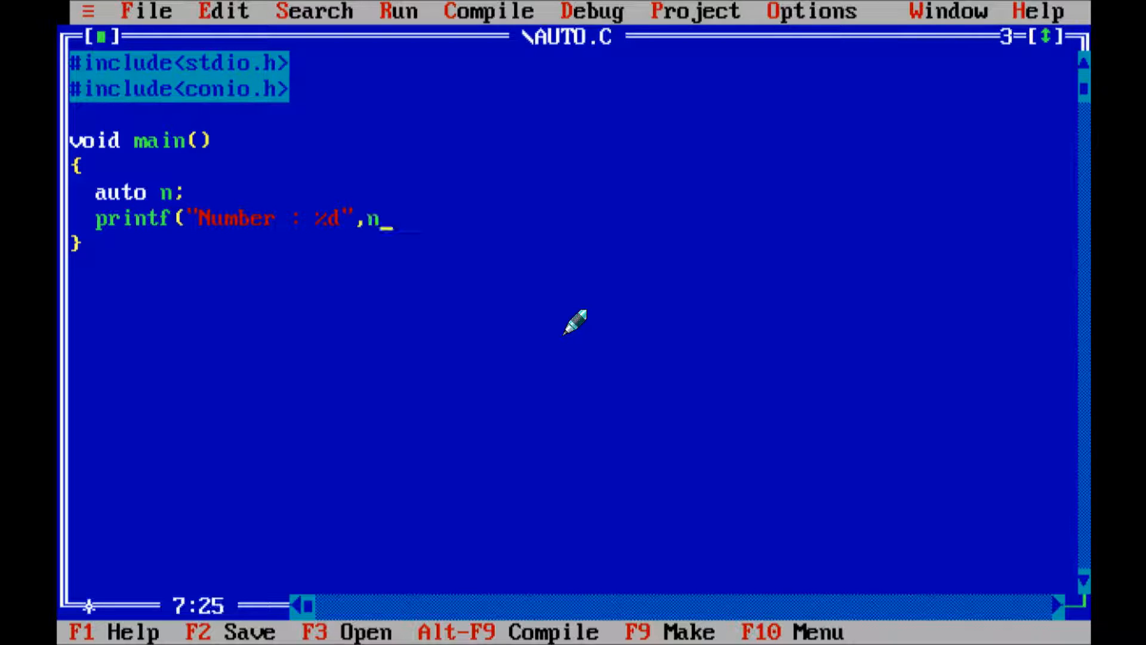
{"action": "type", "text": ");"}
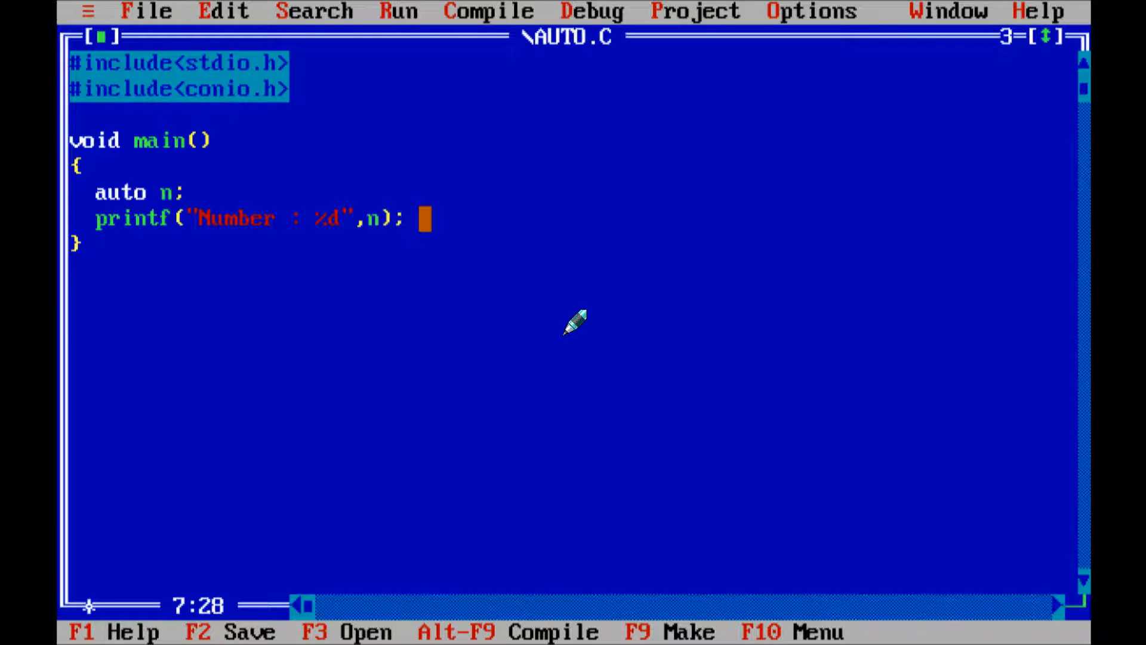
{"action": "type", "text": "get"}
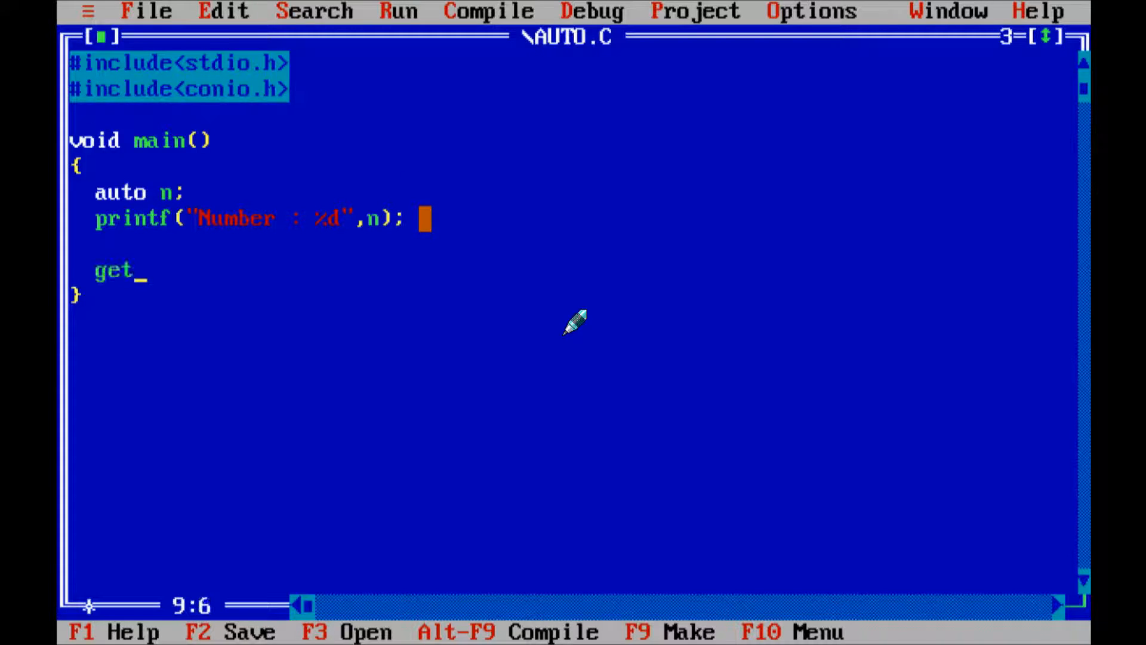
{"action": "type", "text": "ch();"}
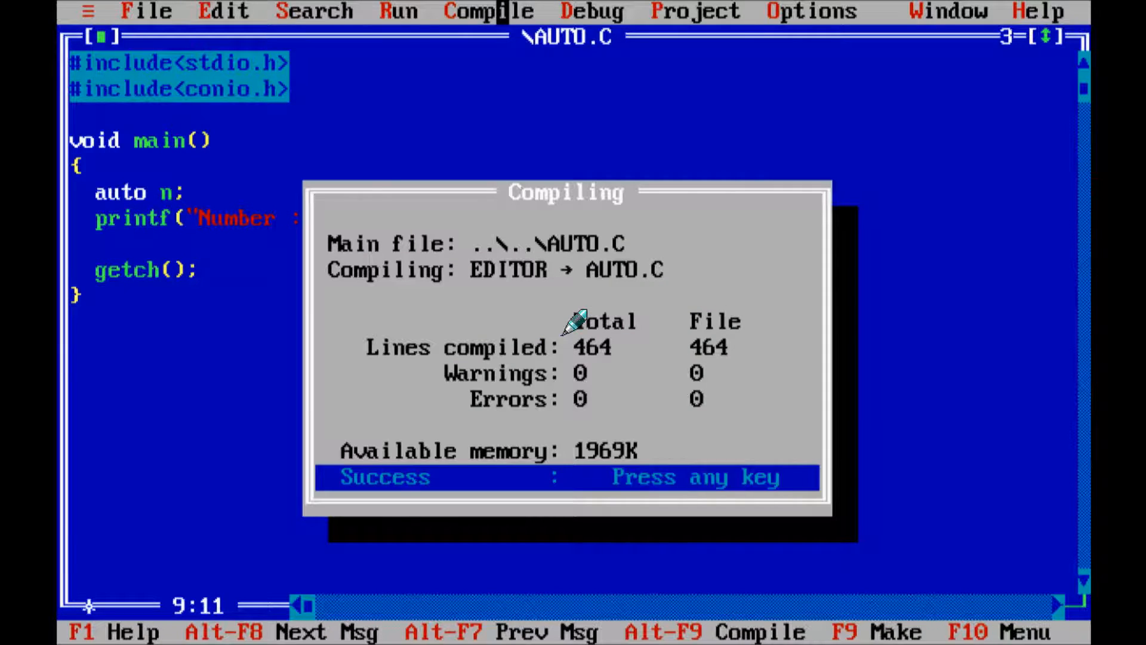
{"action": "key", "text": "enter"}
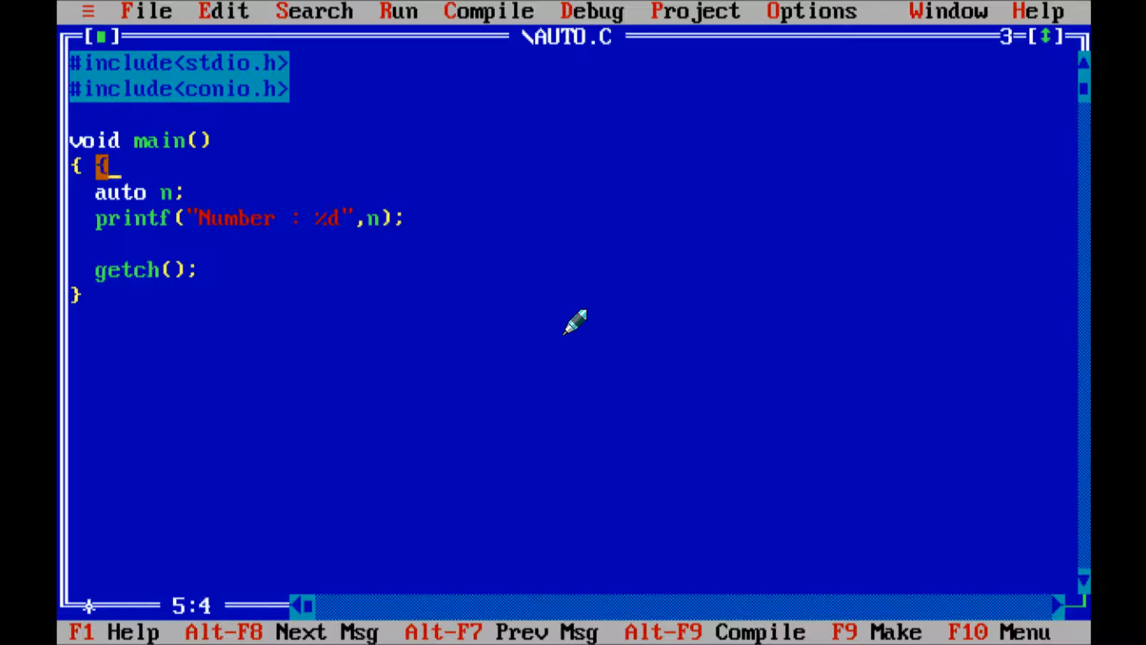
Wrap auto n in an inner { } block, add printf("Number : %d",n); after it, and compile to get one error
{"action": "key", "text": "enter"}
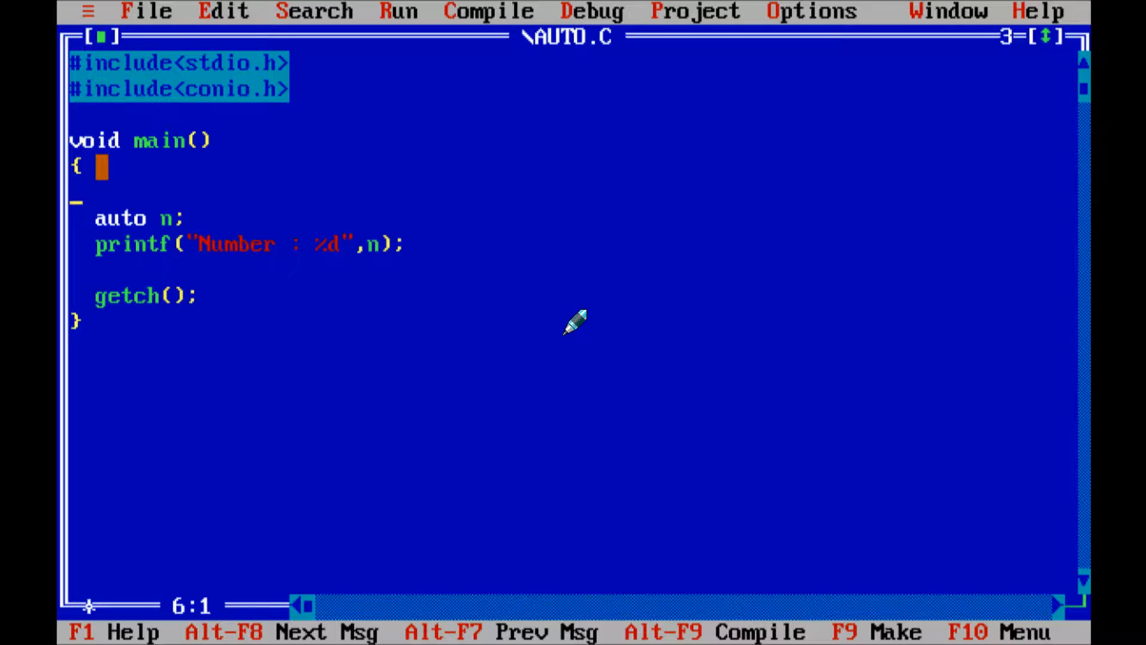
{"action": "type", "text": "{"}
{"action": "left_click", "coordinate": [572, 270]}
{"action": "type", "text": "}"}
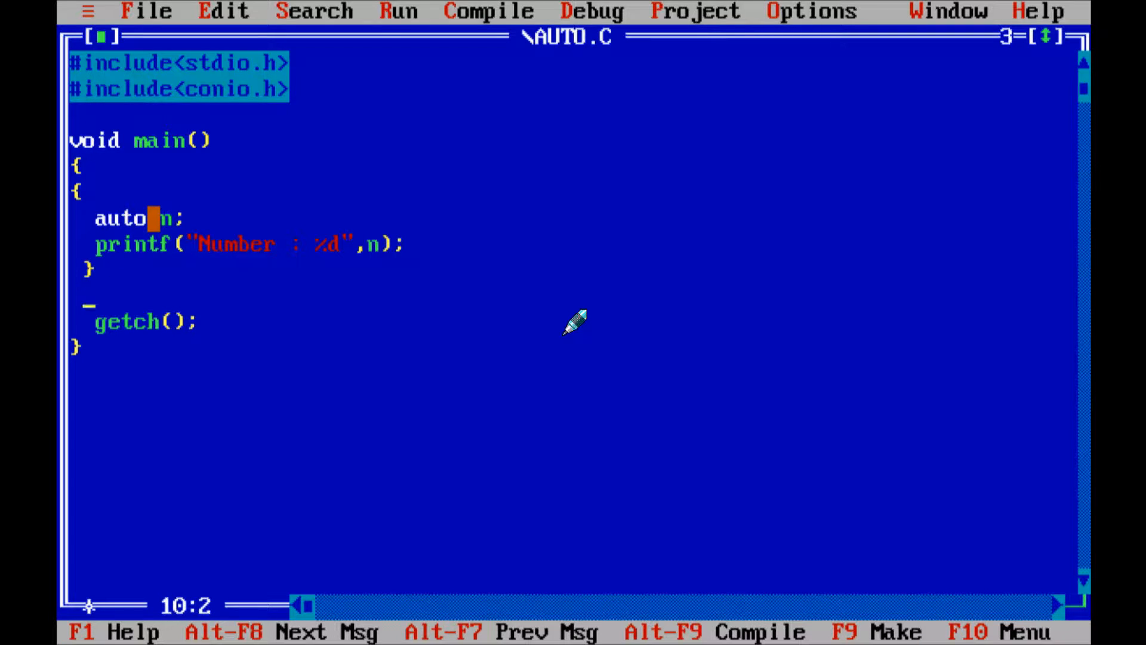
{"action": "type", "text": "printf"}
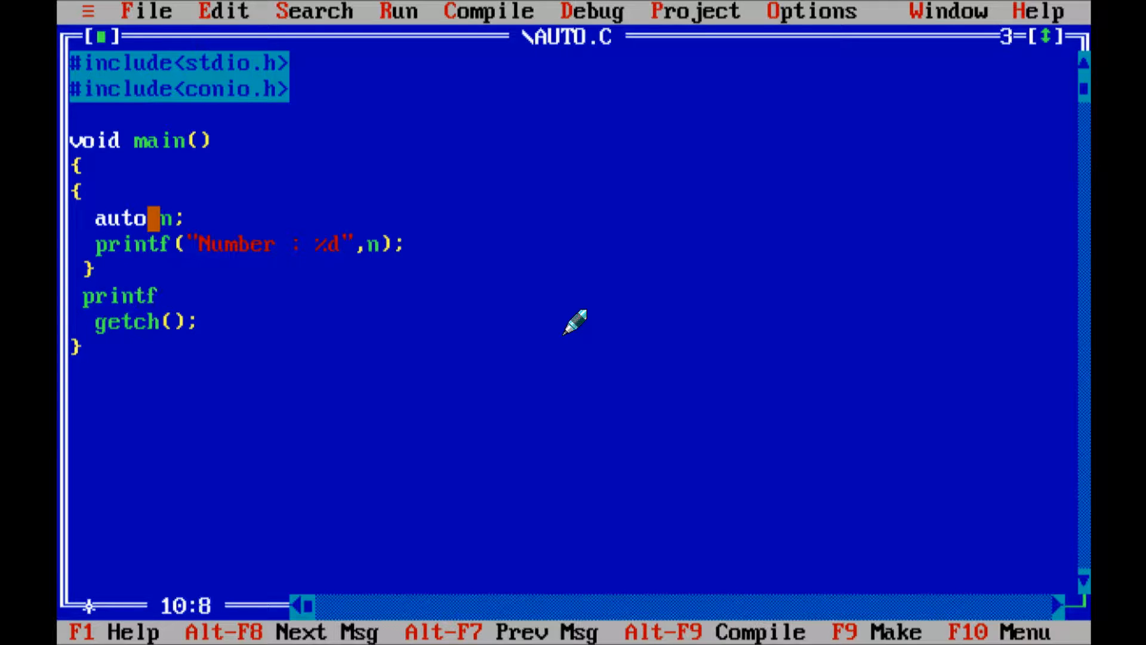
{"action": "type", "text": "(\""}
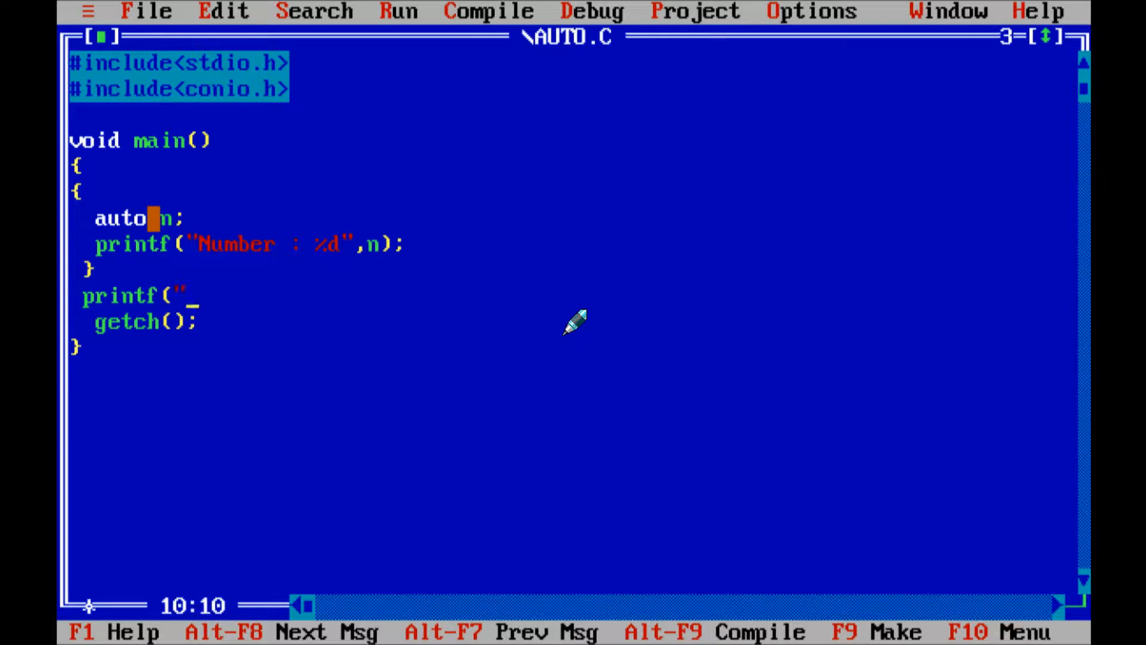
{"action": "type", "text": "Number :"}
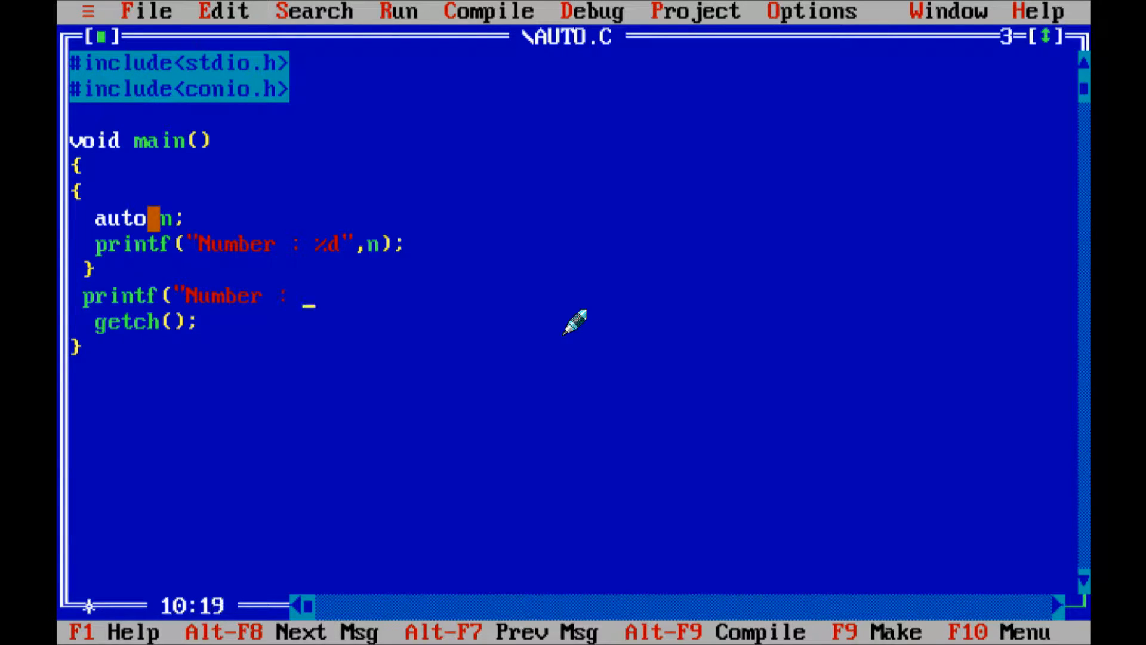
{"action": "type", "text": "%d"}
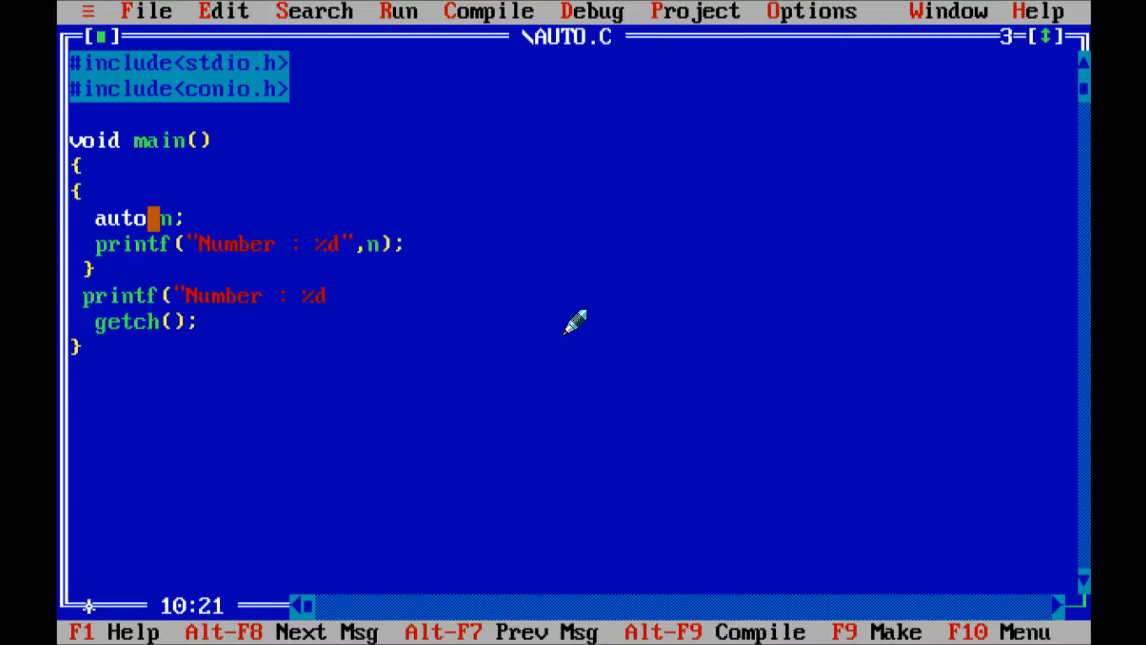
{"action": "type", "text": ",n);"}
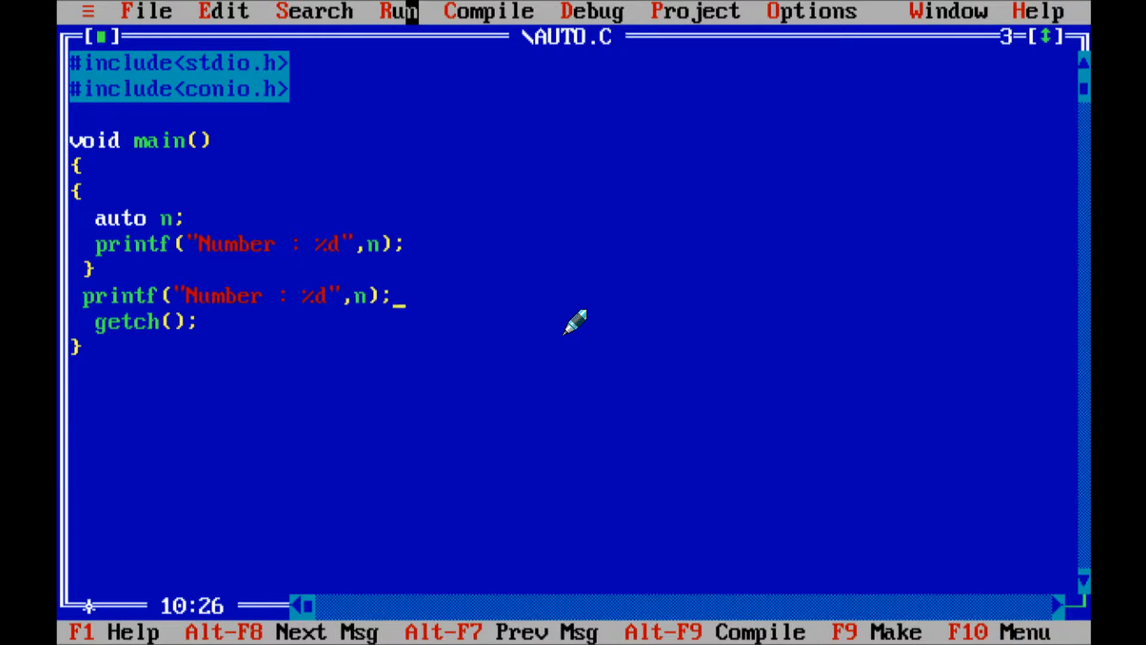
{"action": "left_click", "coordinate": [488, 12]}
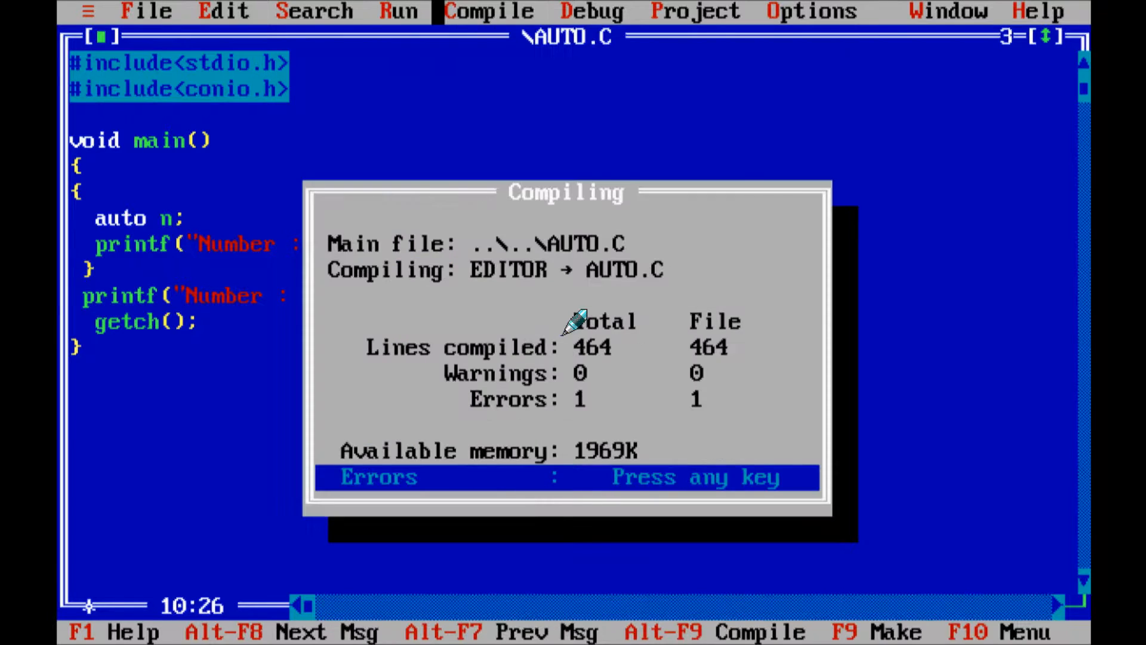
Reveal the Undefined symbol 'n' message for line 10 and place the caret after the auto n declaration
{"action": "key", "text": "enter"}
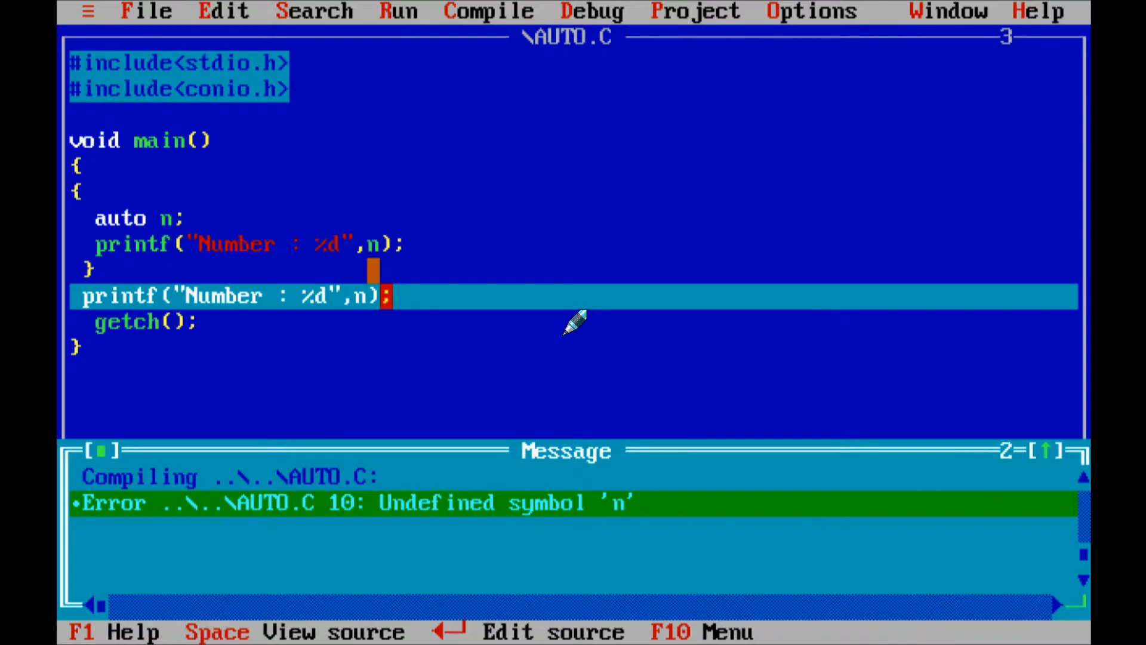
{"action": "left_click", "coordinate": [190, 217]}
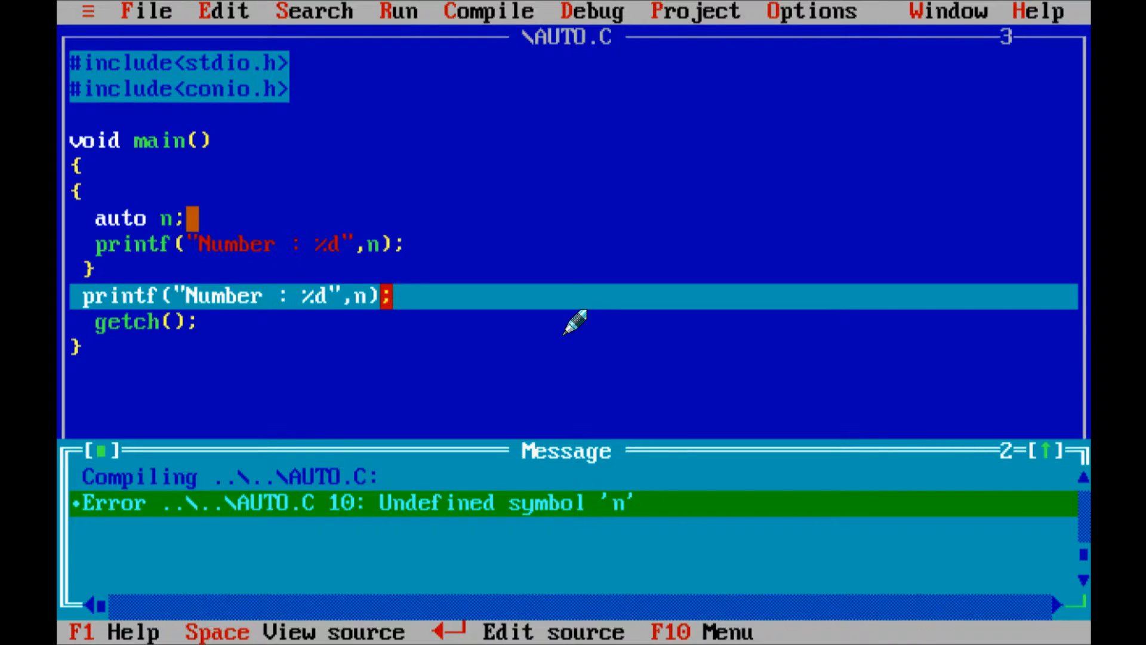